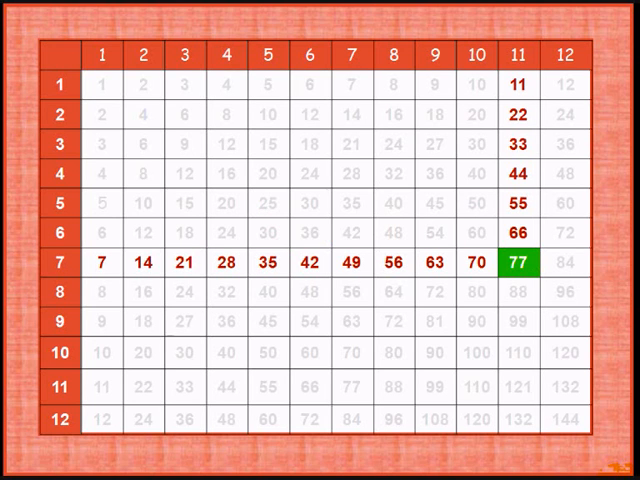
Step: Advance the times table slideshow to the next product along the 7 row
{"action": "left_click", "coordinate": [572, 264]}
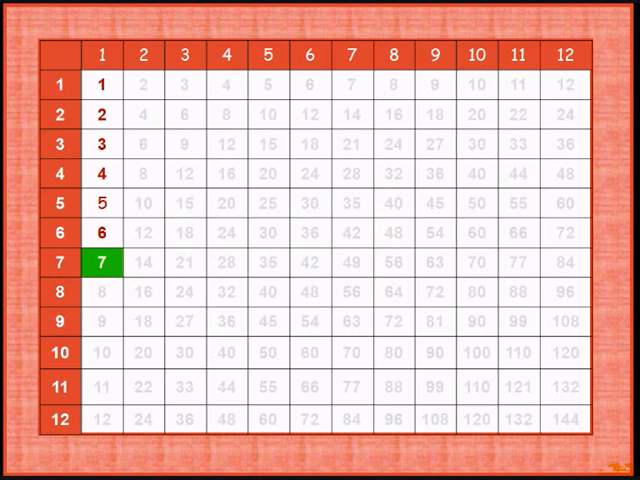
Step: Advance the slideshow from 7 × 1 = 7 through the following columns of the 7 row
{"action": "left_click", "coordinate": [143, 55]}
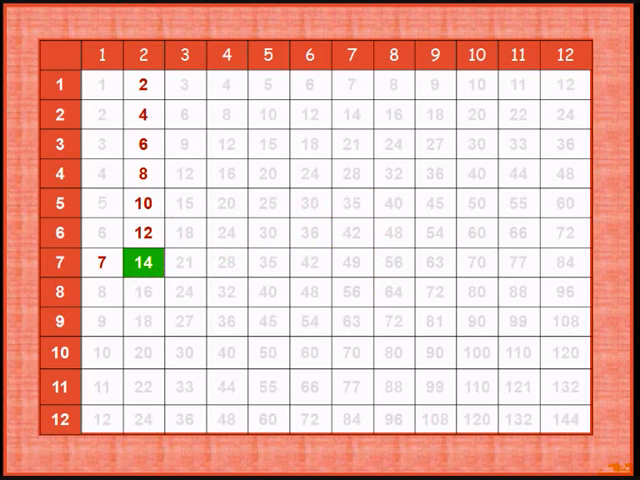
{"action": "left_click", "coordinate": [186, 58]}
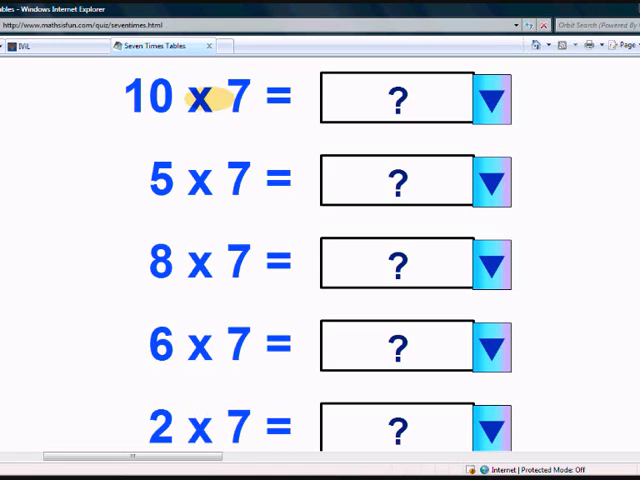
{"action": "mouse_move", "coordinate": [489, 98]}
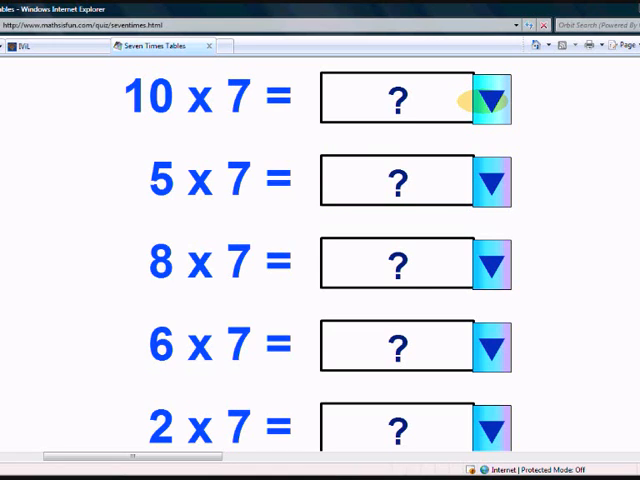
Step: Answer 35 for 5 × 7 and 56 for 8 × 7 in the quiz dropdowns
{"action": "left_click", "coordinate": [489, 98]}
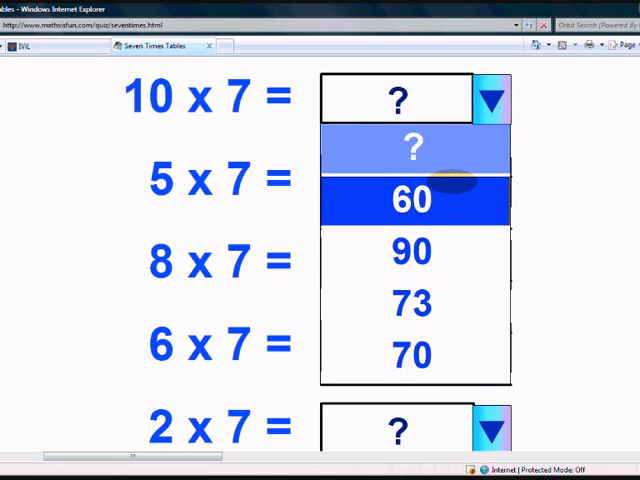
{"action": "mouse_move", "coordinate": [411, 253]}
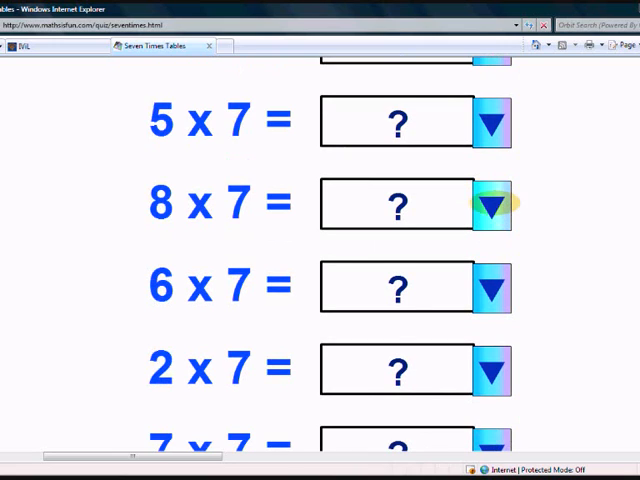
{"action": "mouse_move", "coordinate": [470, 130]}
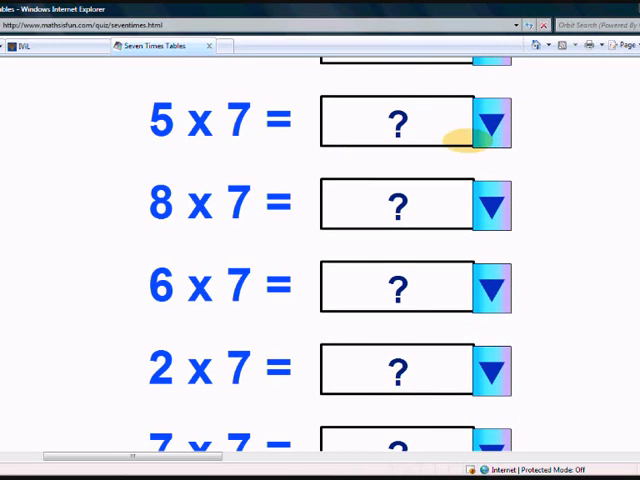
{"action": "left_click", "coordinate": [491, 121]}
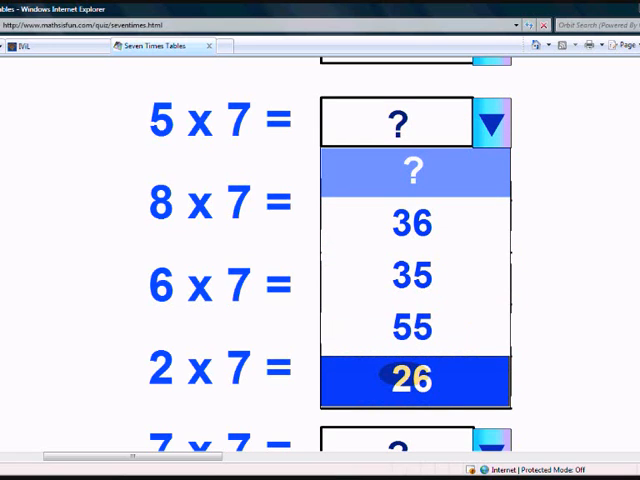
{"action": "left_click", "coordinate": [410, 277]}
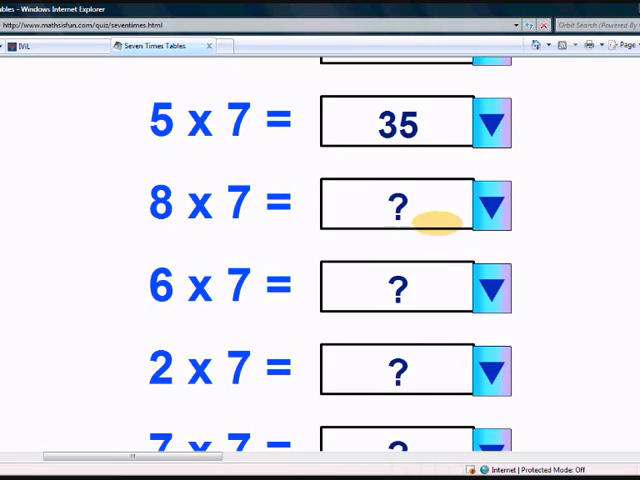
{"action": "scroll", "scroll_direction": "down", "scroll_amount": 3}
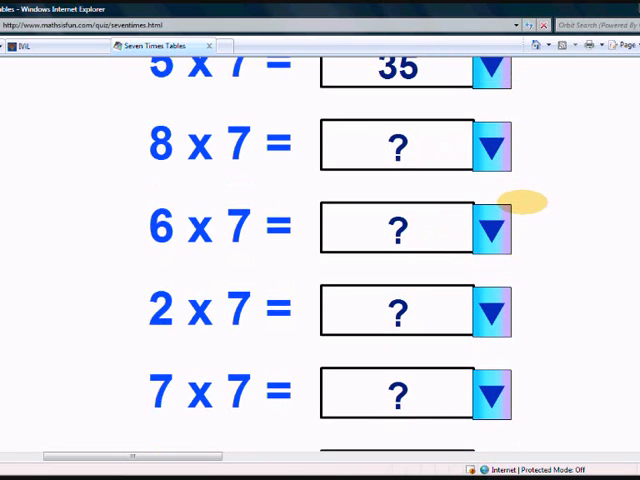
{"action": "scroll", "scroll_direction": "down", "scroll_amount": 3}
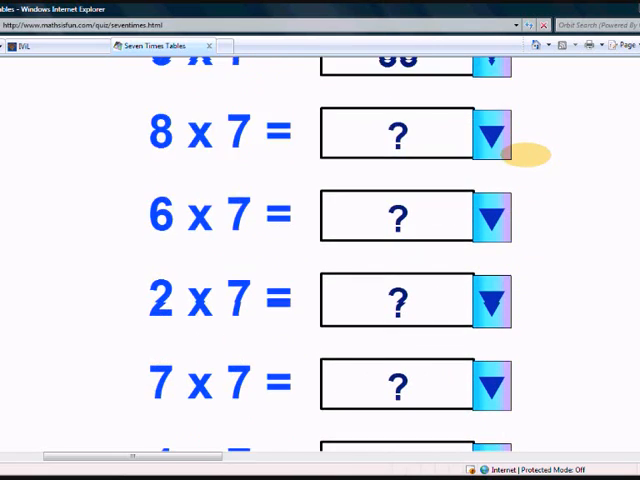
{"action": "scroll", "scroll_direction": "down", "scroll_amount": 3}
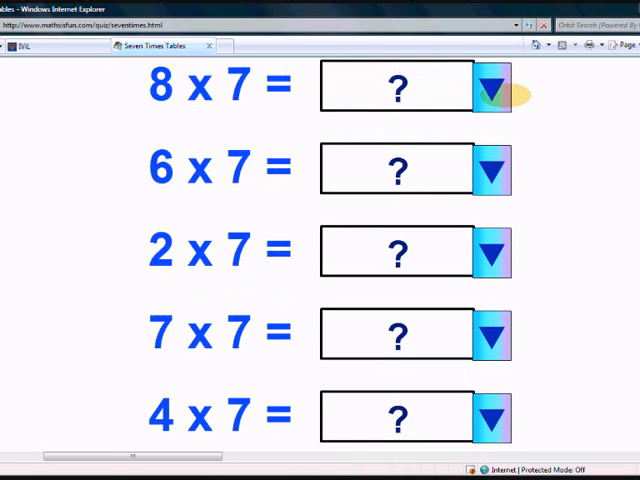
{"action": "left_click", "coordinate": [493, 85]}
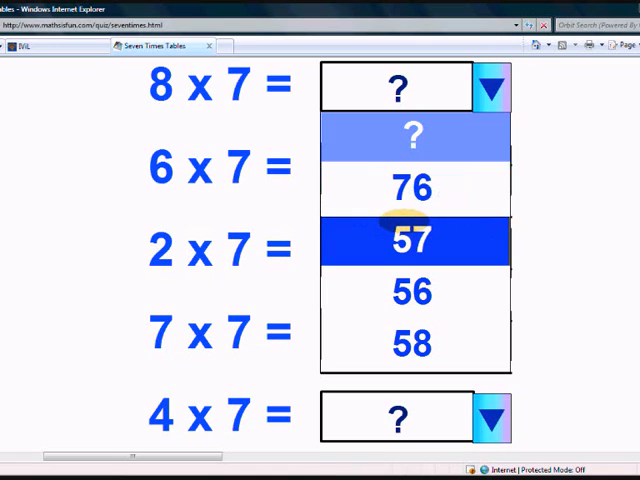
{"action": "mouse_move", "coordinate": [411, 292]}
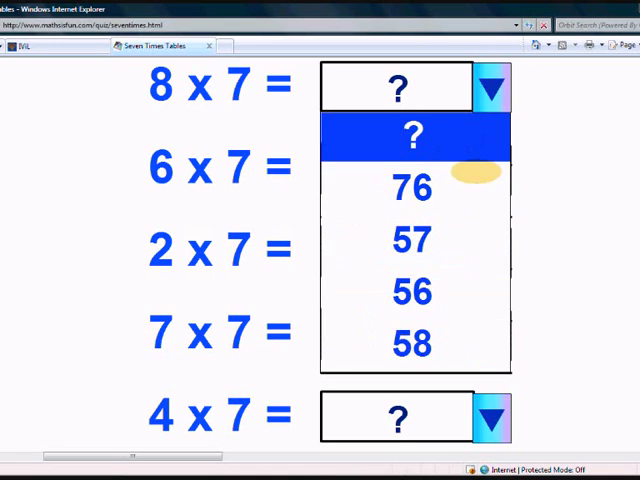
{"action": "left_click", "coordinate": [411, 292]}
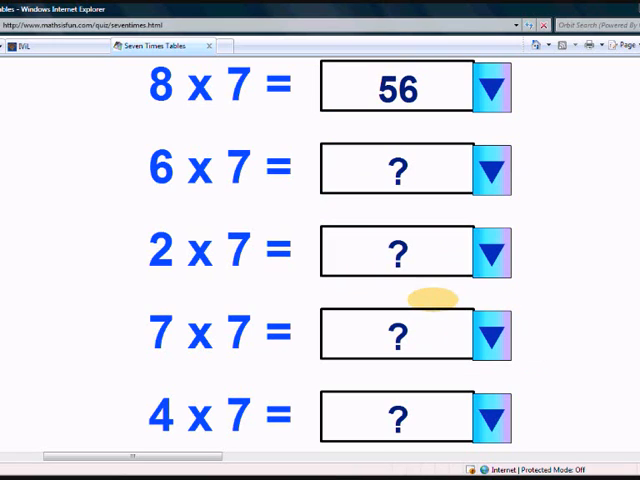
Step: Answer 42 for 6 × 7, 28 for 4 × 7, and 21 for 3 × 7
{"action": "scroll", "scroll_direction": "down", "scroll_amount": 3}
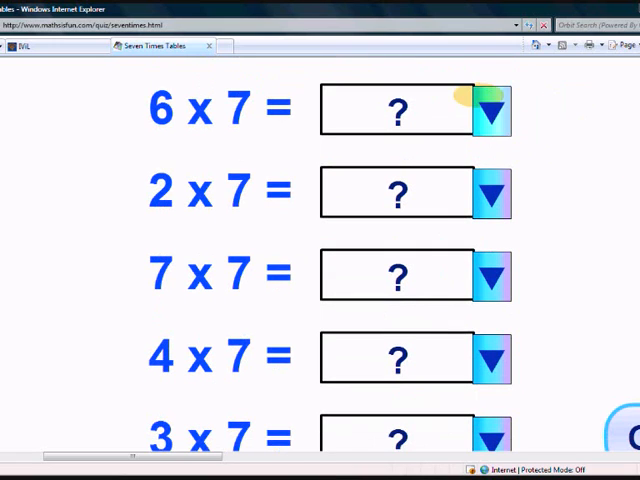
{"action": "left_click", "coordinate": [492, 110]}
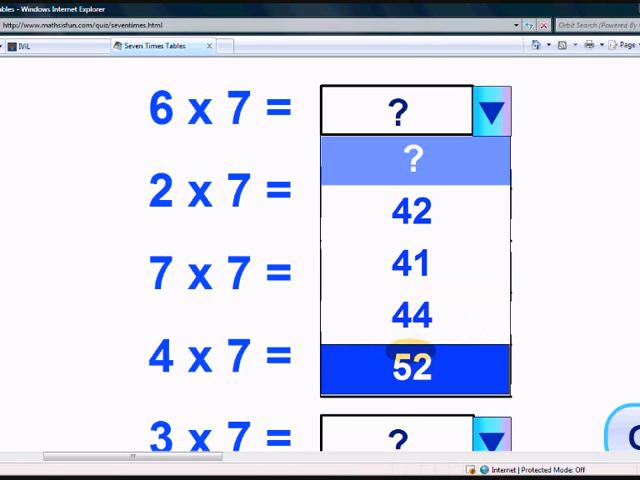
{"action": "left_click", "coordinate": [408, 211]}
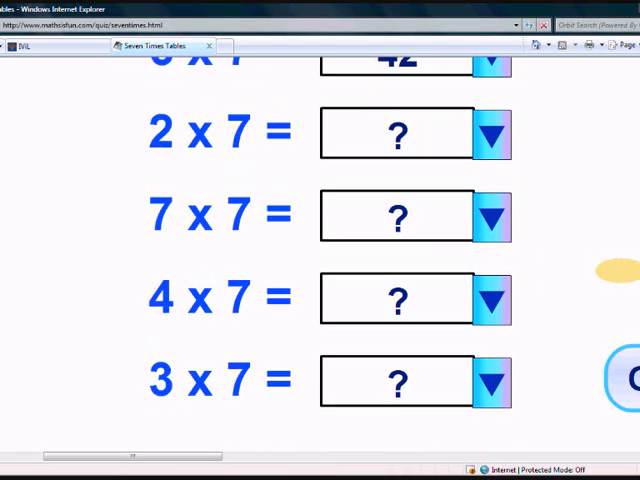
{"action": "scroll", "scroll_direction": "up", "scroll_amount": 3}
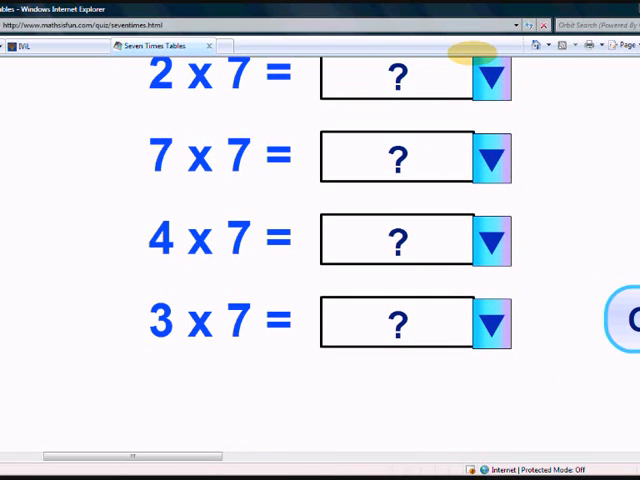
{"action": "left_click", "coordinate": [489, 77]}
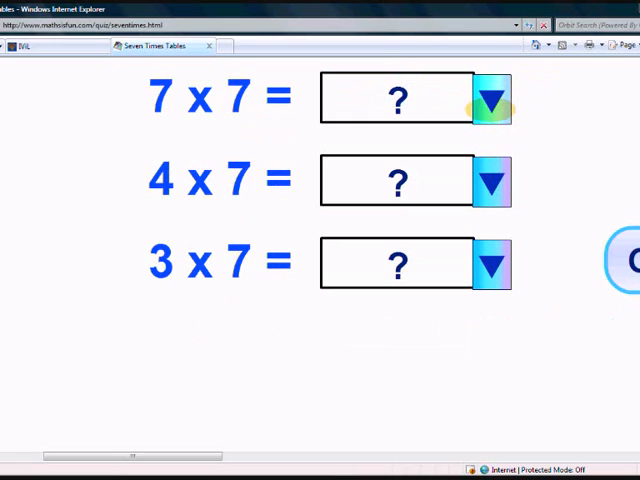
{"action": "left_click", "coordinate": [491, 97]}
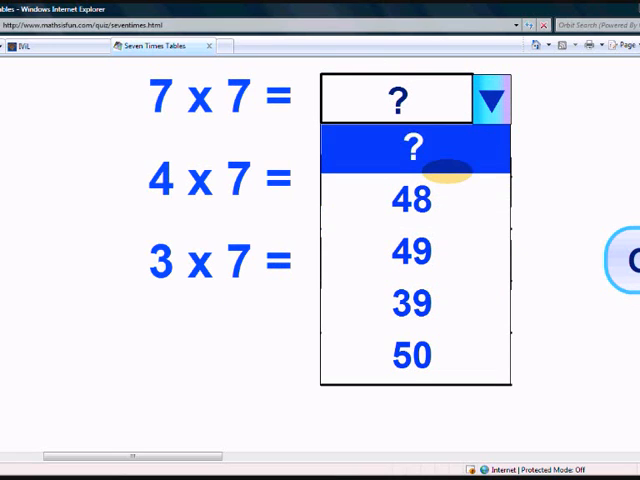
{"action": "mouse_move", "coordinate": [412, 253]}
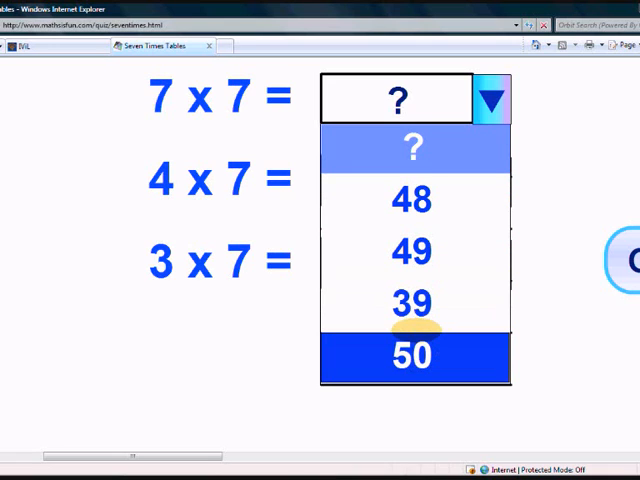
{"action": "mouse_move", "coordinate": [411, 252]}
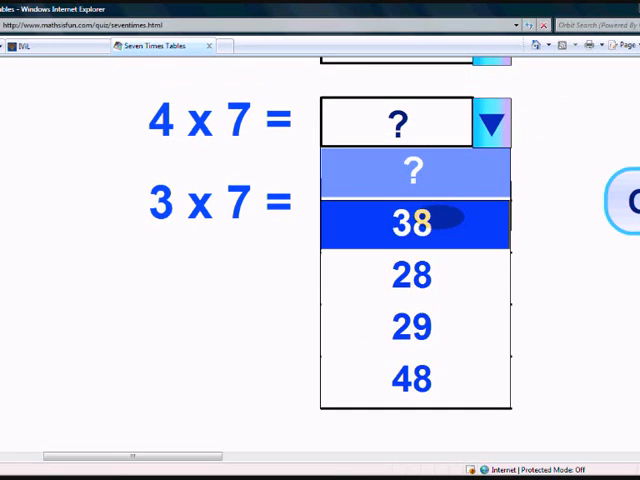
{"action": "mouse_move", "coordinate": [410, 275]}
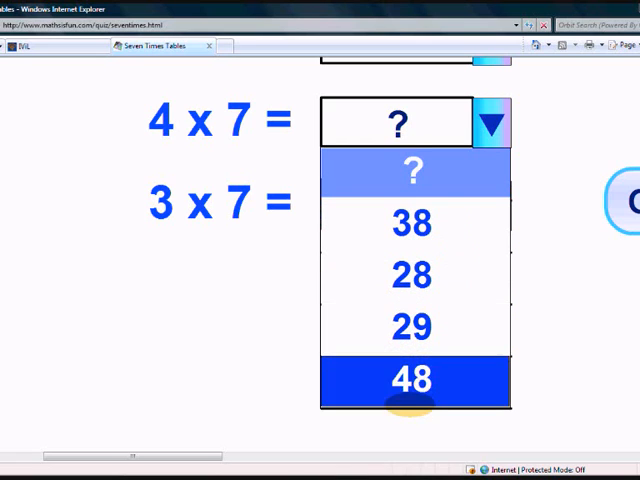
{"action": "mouse_move", "coordinate": [411, 277]}
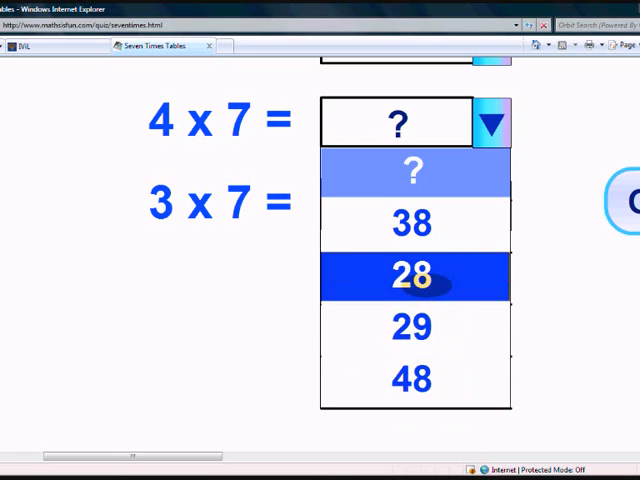
{"action": "left_click", "coordinate": [410, 277]}
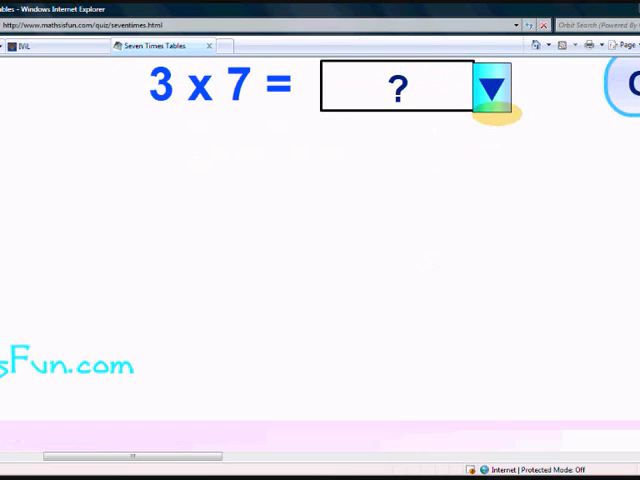
{"action": "left_click", "coordinate": [489, 87]}
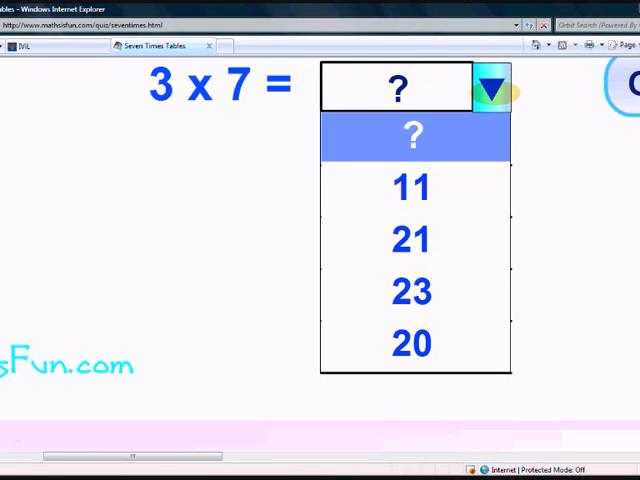
{"action": "mouse_move", "coordinate": [410, 240]}
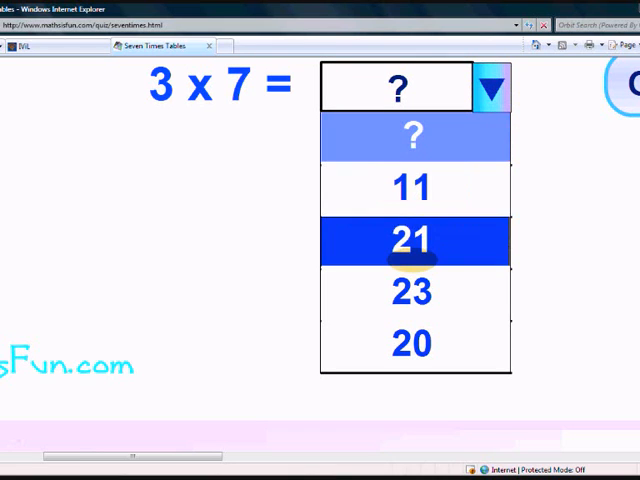
{"action": "mouse_move", "coordinate": [410, 343]}
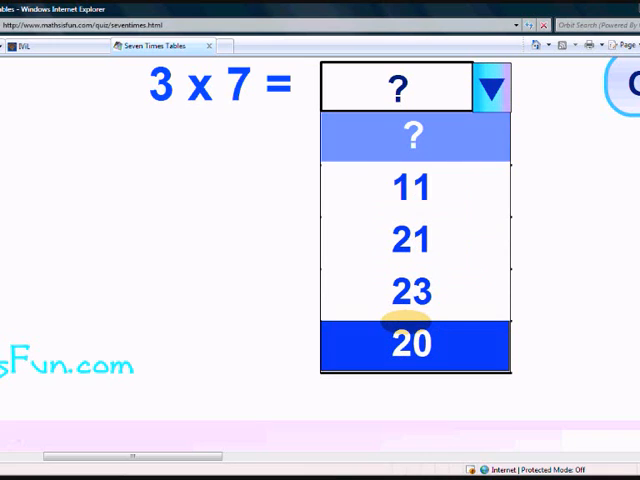
{"action": "mouse_move", "coordinate": [412, 240]}
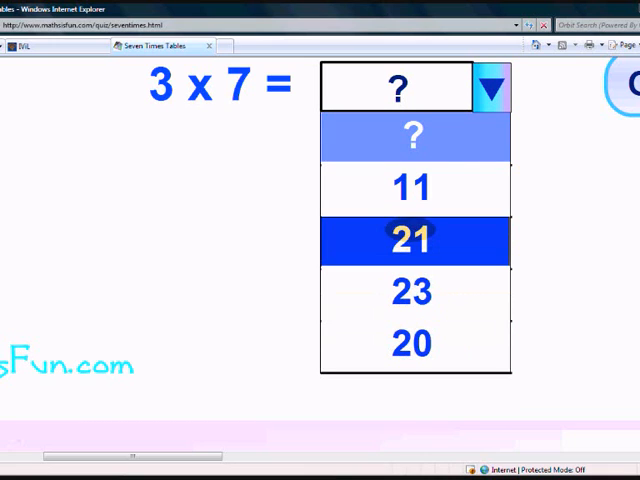
{"action": "left_click", "coordinate": [411, 240]}
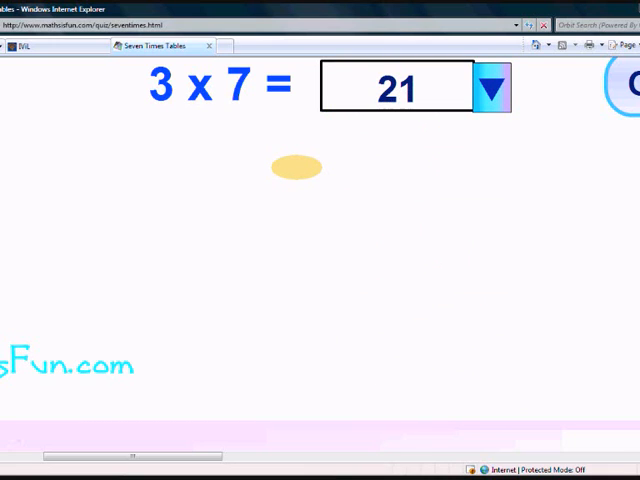